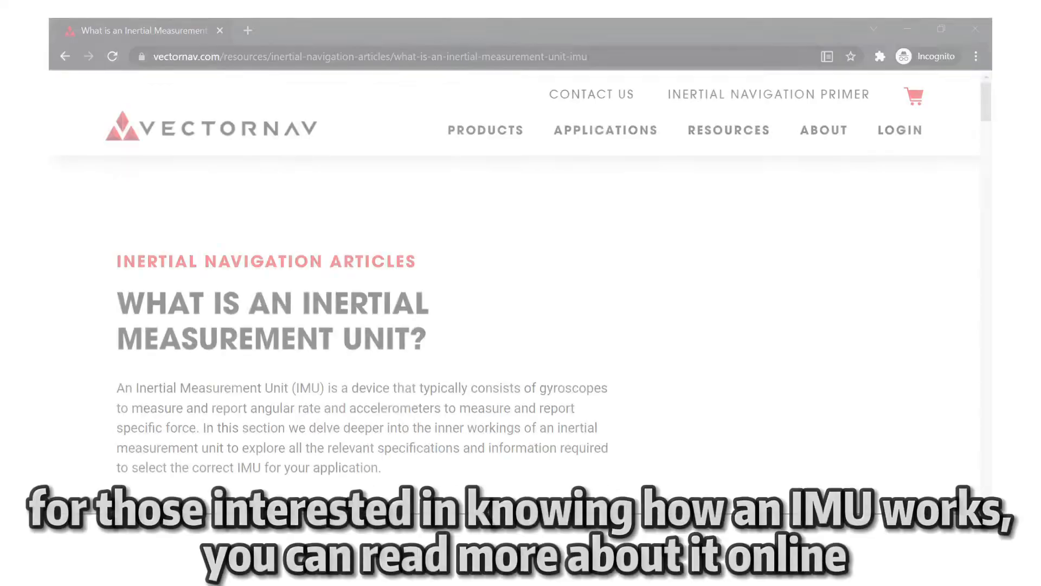
Step: Open the M5Stack IMU example from File > Examples and scroll to its accelerometer code
{"action": "scroll", "scroll_direction": "down", "scroll_amount": 3}
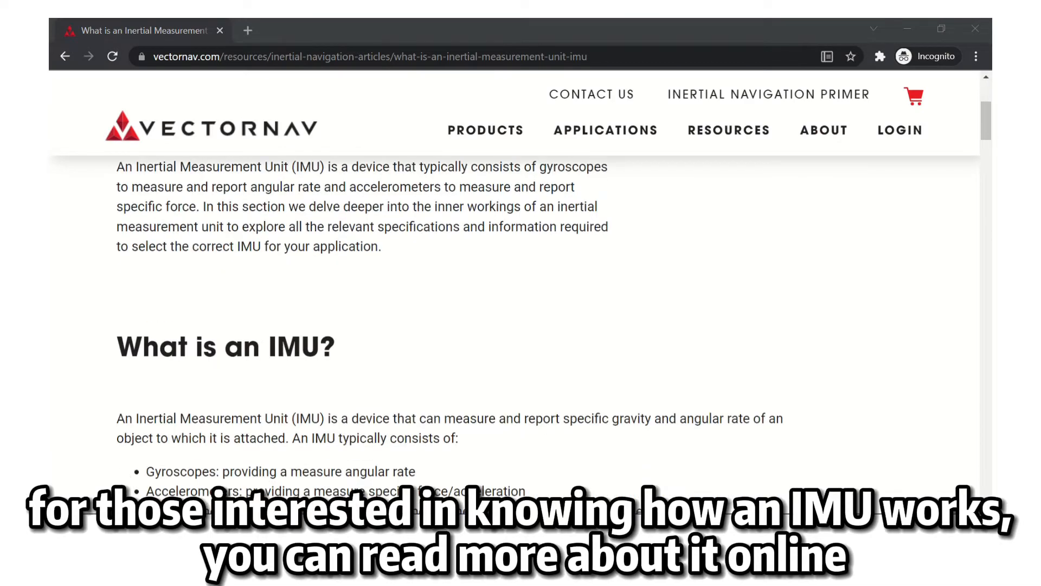
{"action": "scroll", "scroll_direction": "down", "scroll_amount": 3}
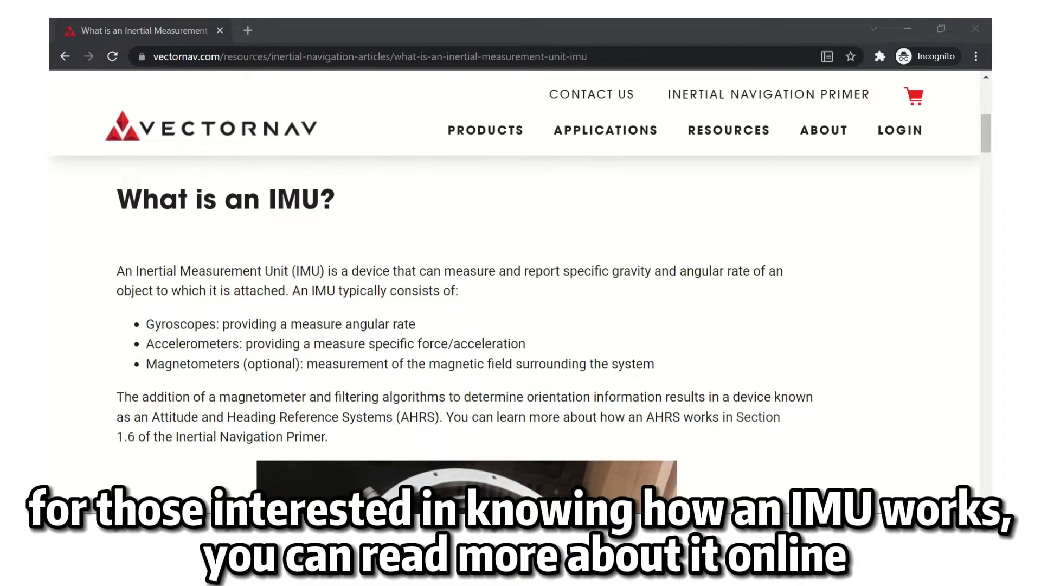
{"action": "scroll", "scroll_direction": "down", "scroll_amount": 3}
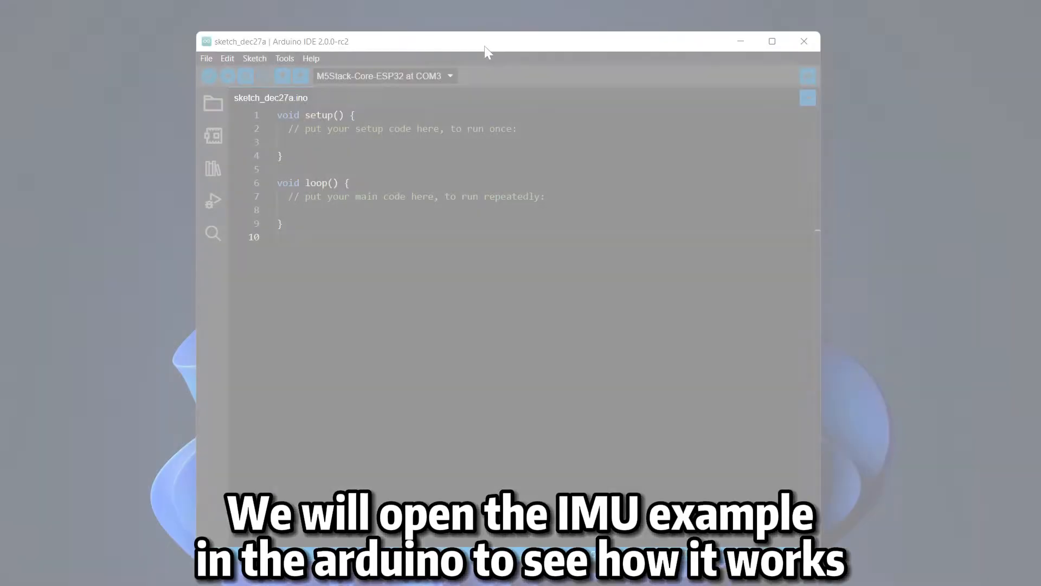
{"action": "left_click", "coordinate": [209, 58]}
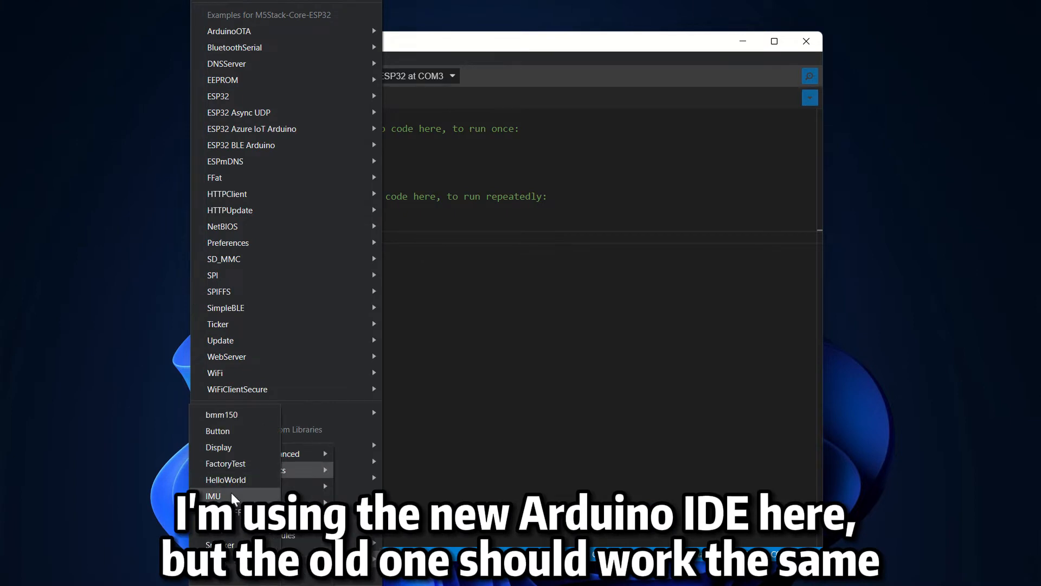
{"action": "left_click", "coordinate": [213, 496]}
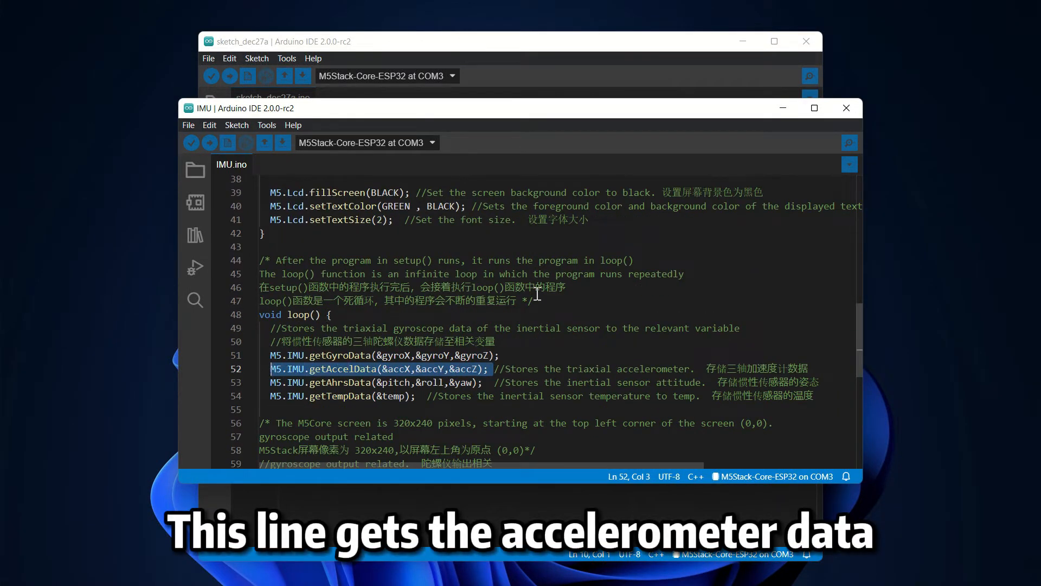
{"action": "scroll", "scroll_direction": "down", "scroll_amount": 3}
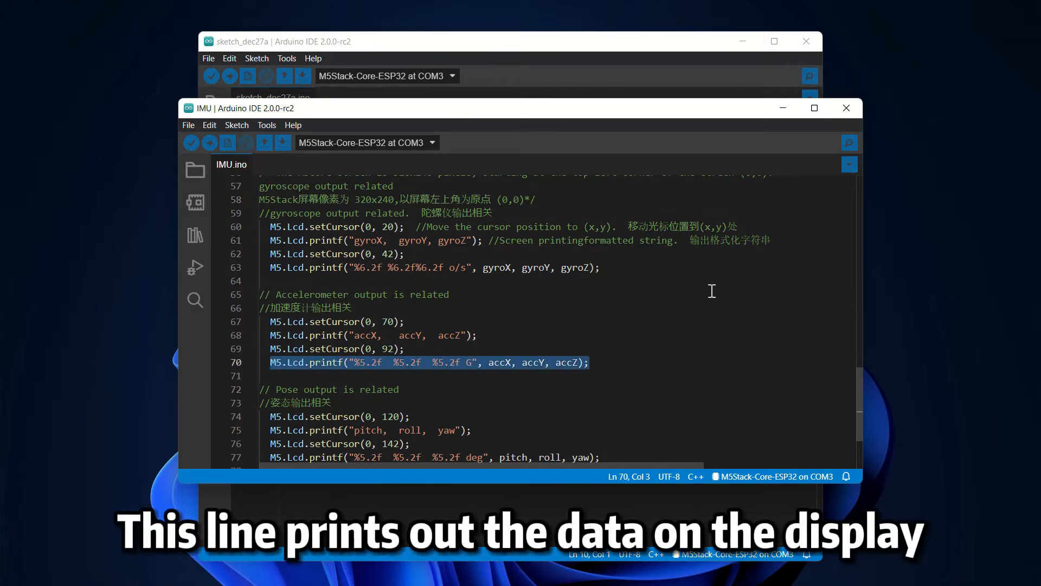
{"action": "scroll", "scroll_direction": "down", "scroll_amount": 3}
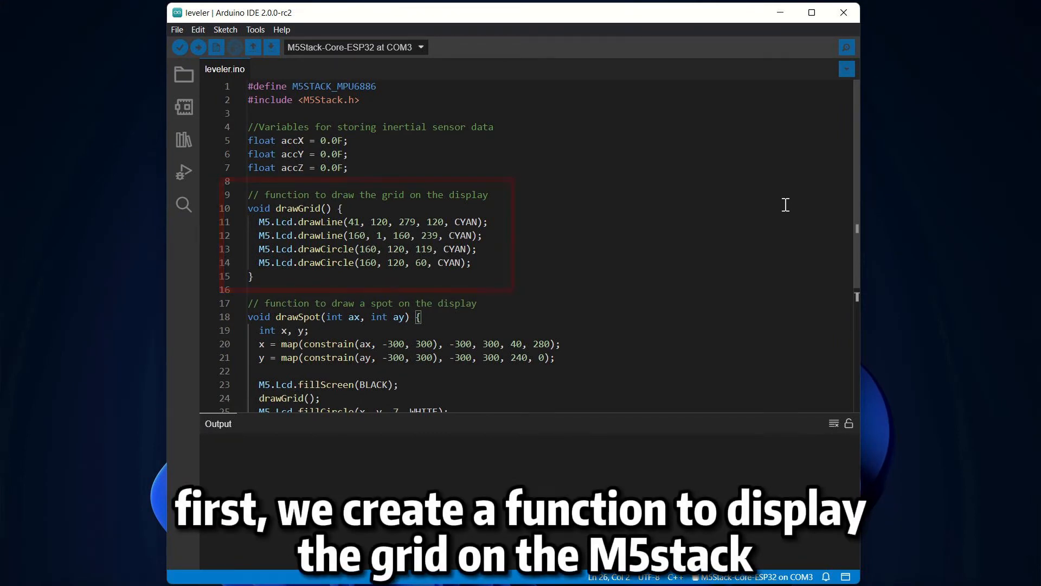
{"action": "scroll", "scroll_direction": "down", "scroll_amount": 3}
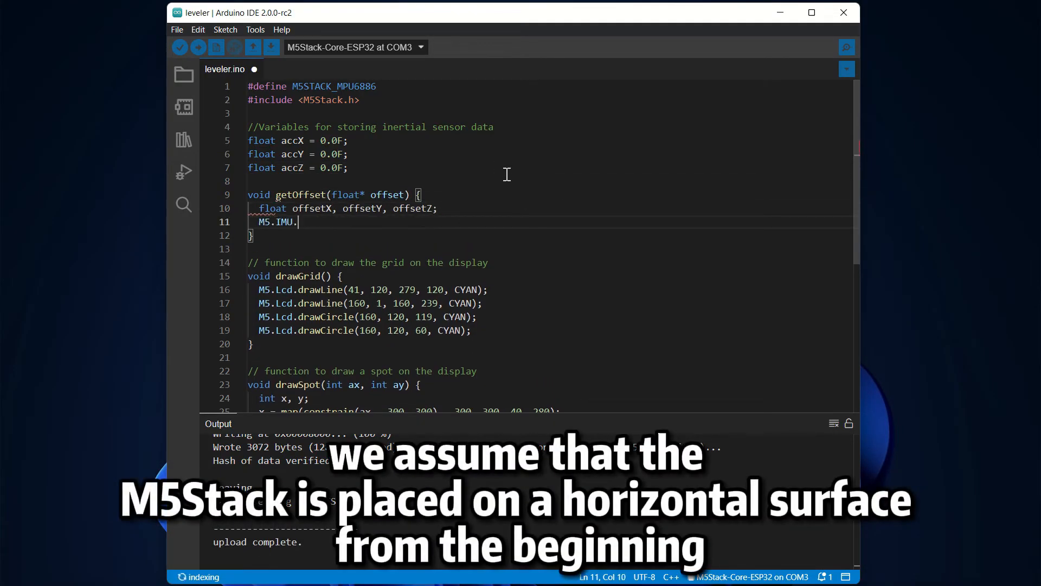
Step: Write getOffset calling getAccelData(&offsetX, &offsetY, &offsetZ) and assigning offset[0] = offsetX
{"action": "type", "text": "getAccelData(&offsetX, &offsetY, &offsetZ)"}
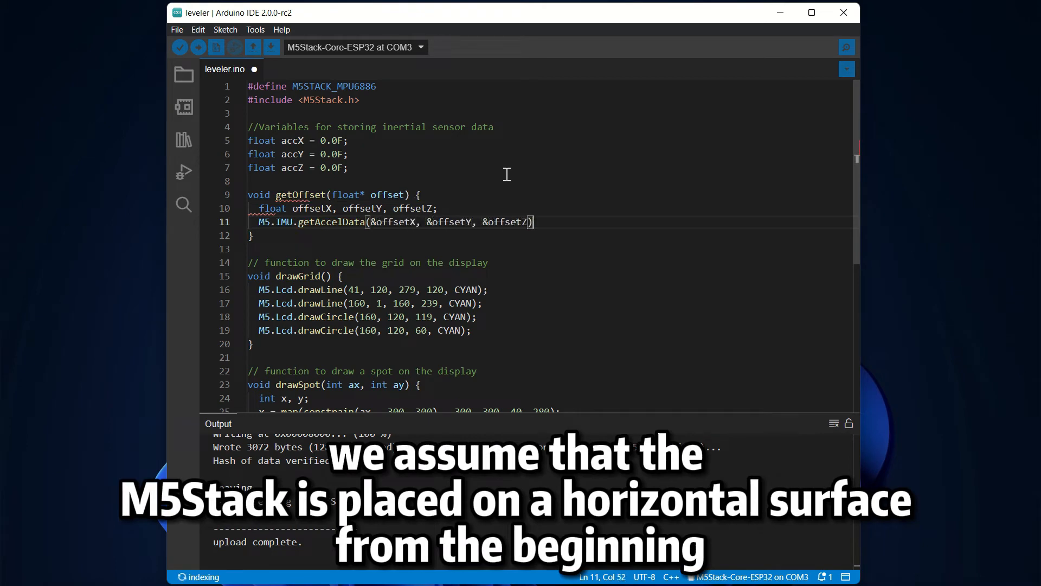
{"action": "type", "text": "offset[0] = offsetX;"}
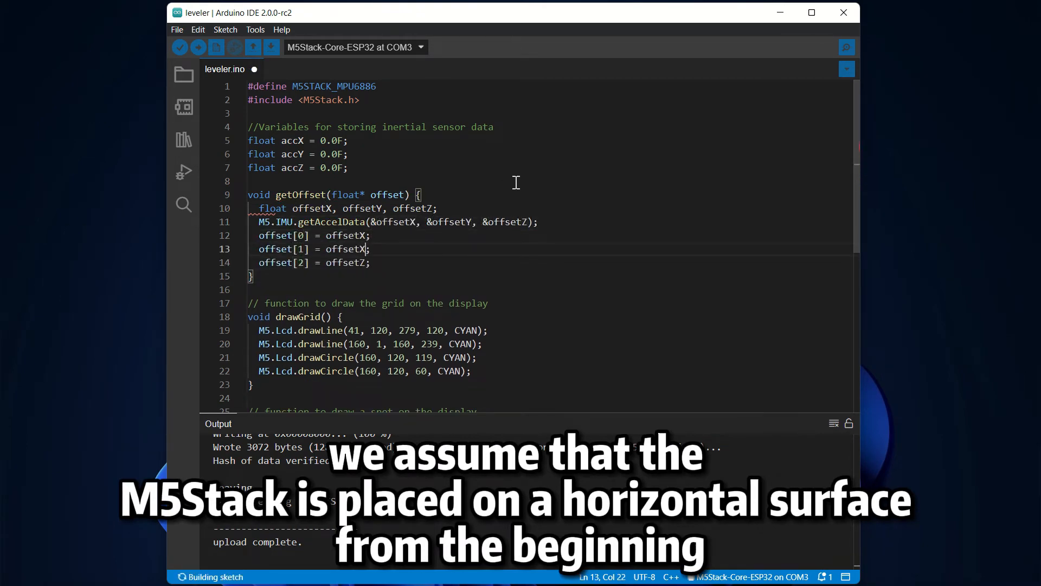
{"action": "scroll", "scroll_direction": "down", "scroll_amount": 3}
{"action": "type", "text": "Y"}
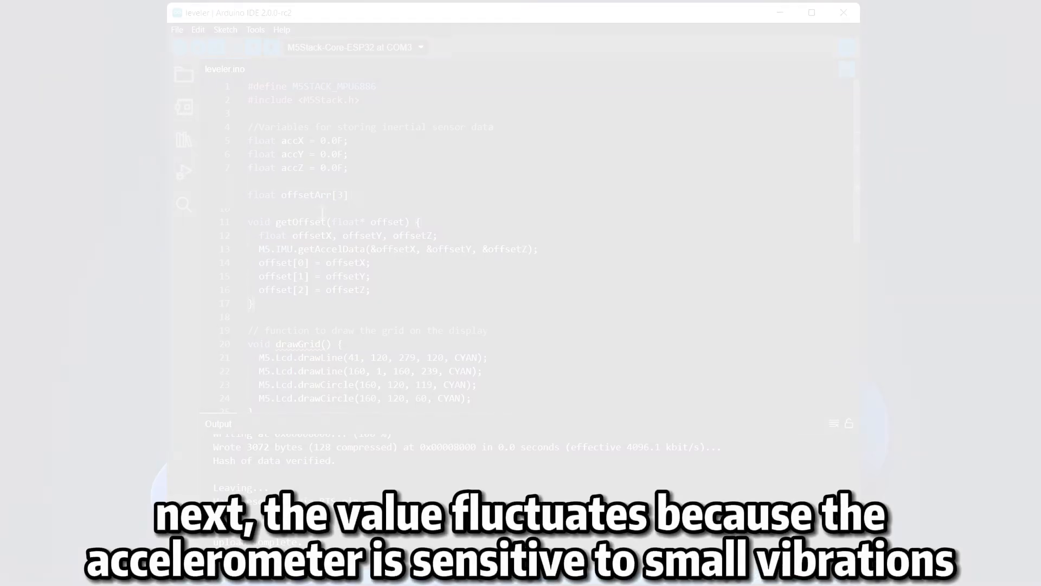
Step: Write readMultipleData(float* meanAcc, int sampleCounts) looping over M5.IMU.getAccelData(&accX, ...)
{"action": "type", "text": "ax = 0.0;"}
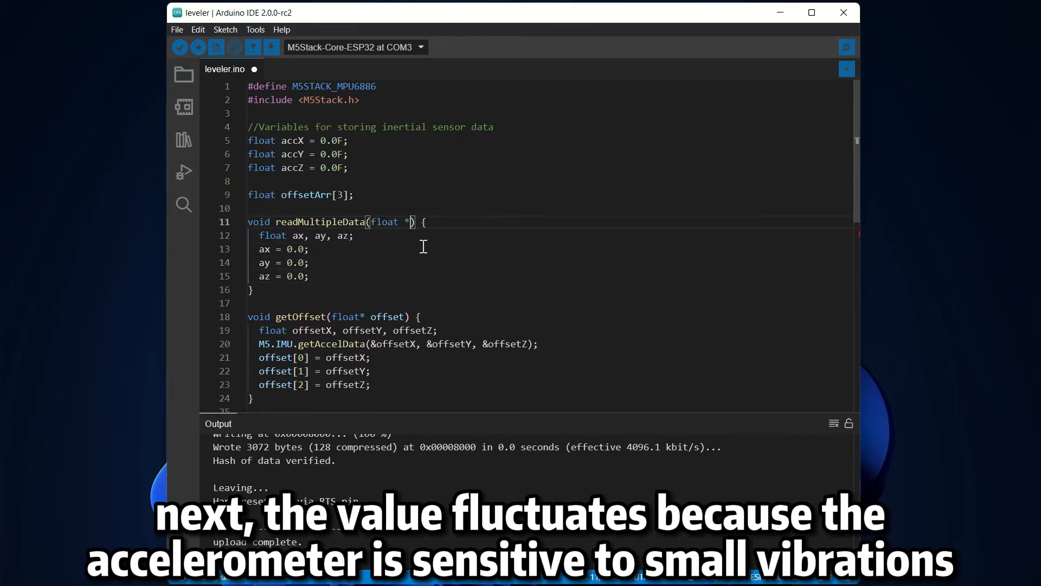
{"action": "type", "text": "meanAcc, int sampleCounts"}
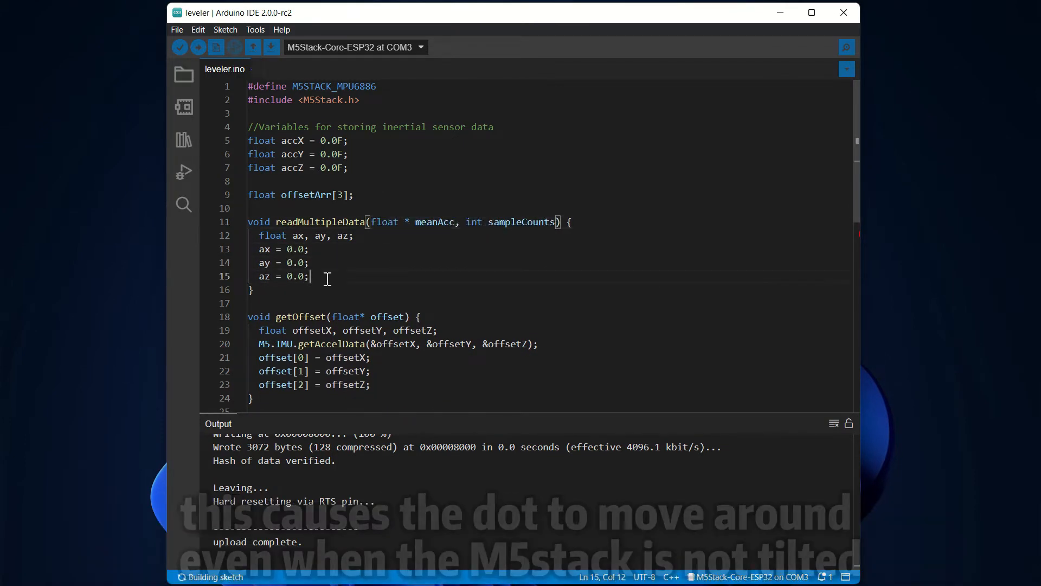
{"action": "type", "text": "M5.IMU.getAccelData(&accX, )"}
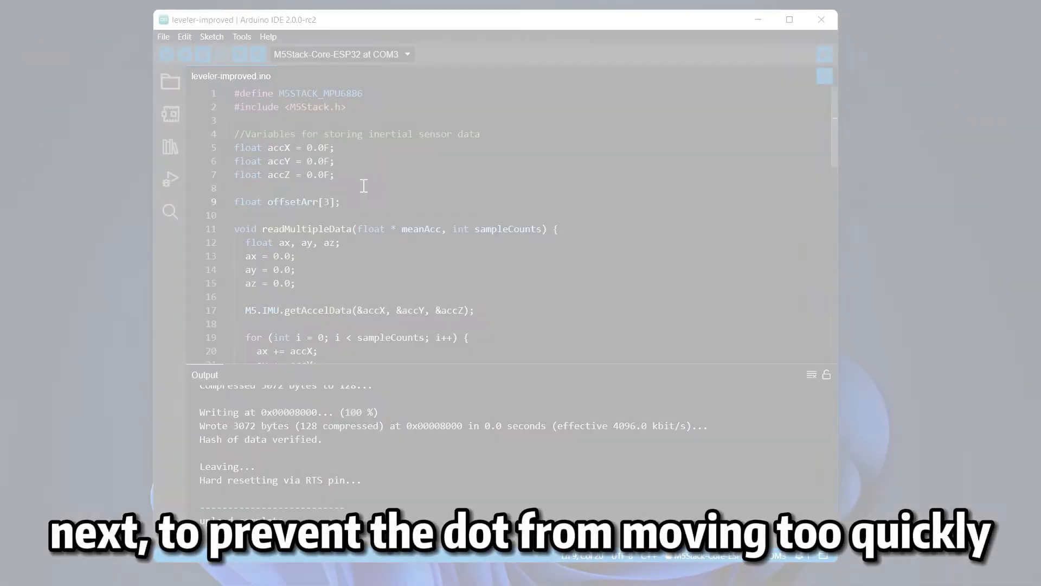
Step: Declare const int MOVING_AVG = 10 for the 10-sample moving average
{"action": "type", "text": "const int MOVING_AVG = 10;"}
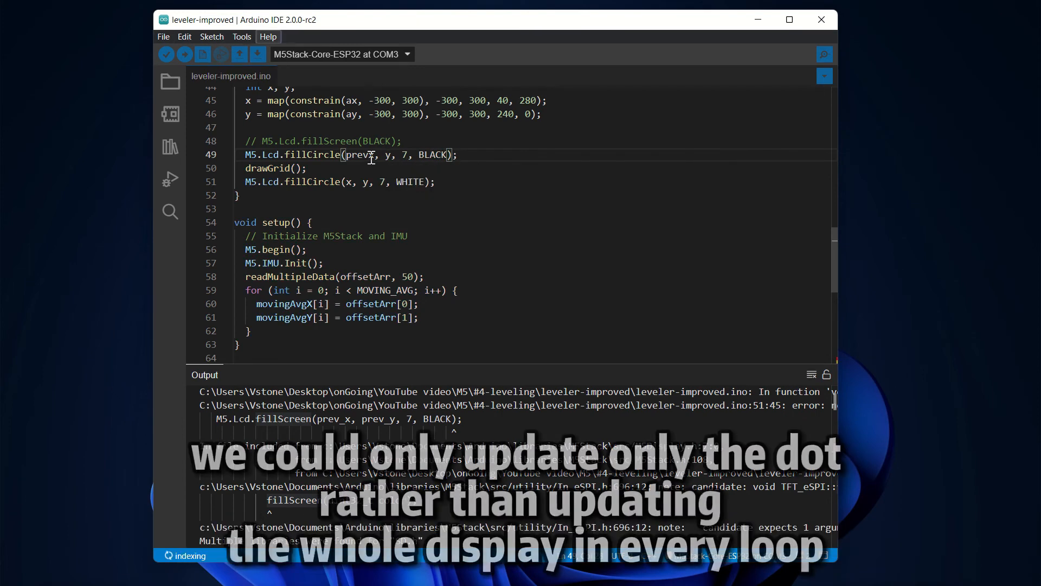
Step: Store the current dot position with prev_x = x; after drawing the new dot
{"action": "type", "text": "prev_x = x;"}
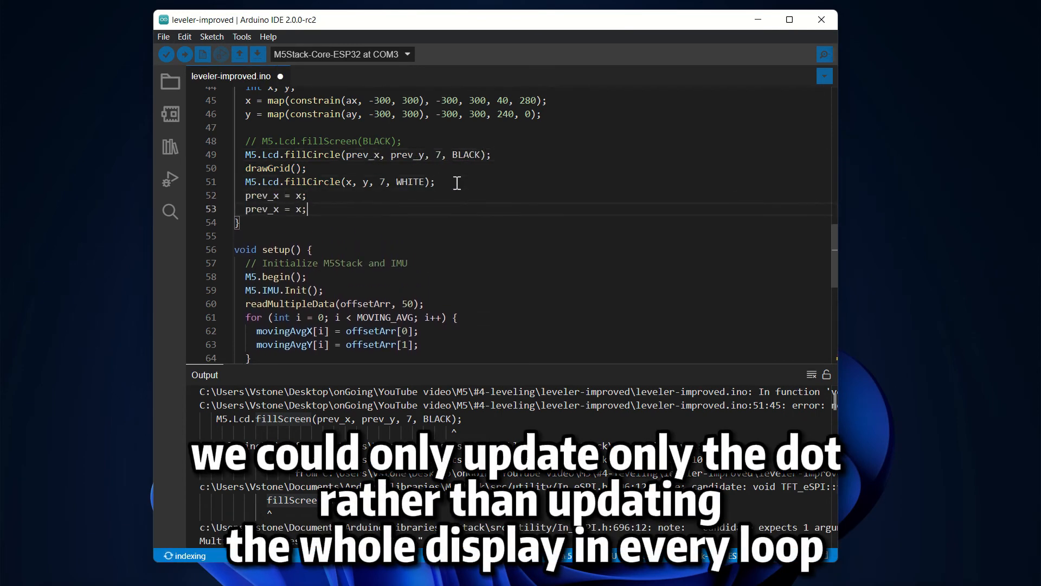